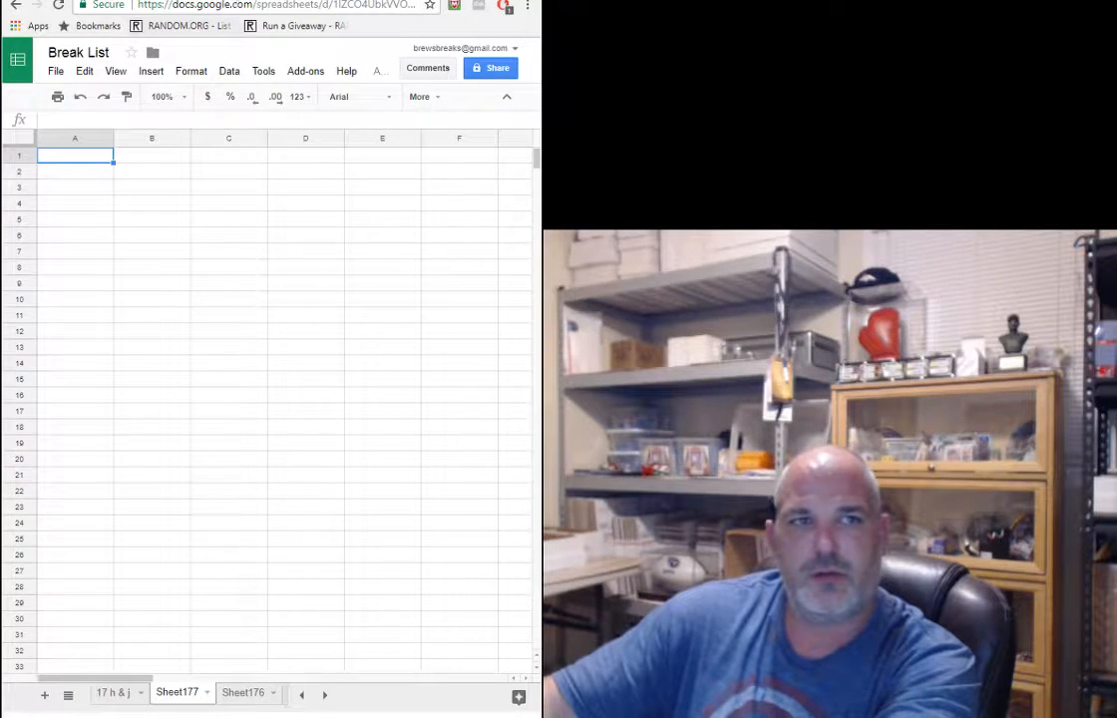
# Step: Roll two dice on the names giveaway and accept 6 as the total rounds
pyautogui.click(291, 24)
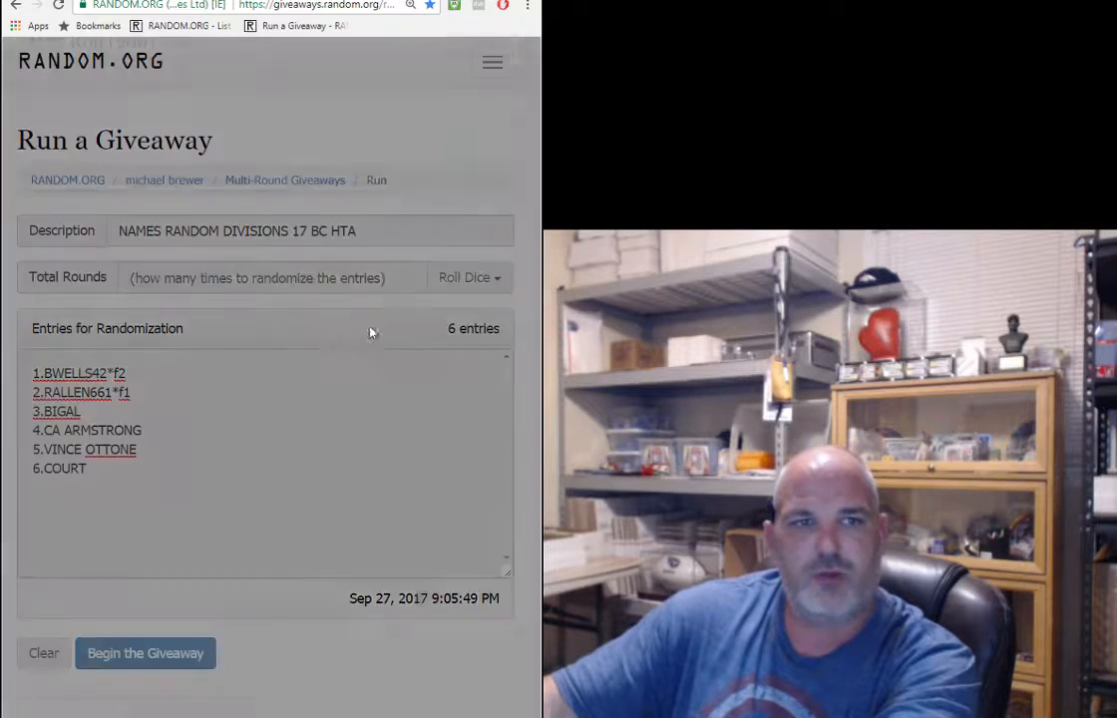
pyautogui.click(469, 277)
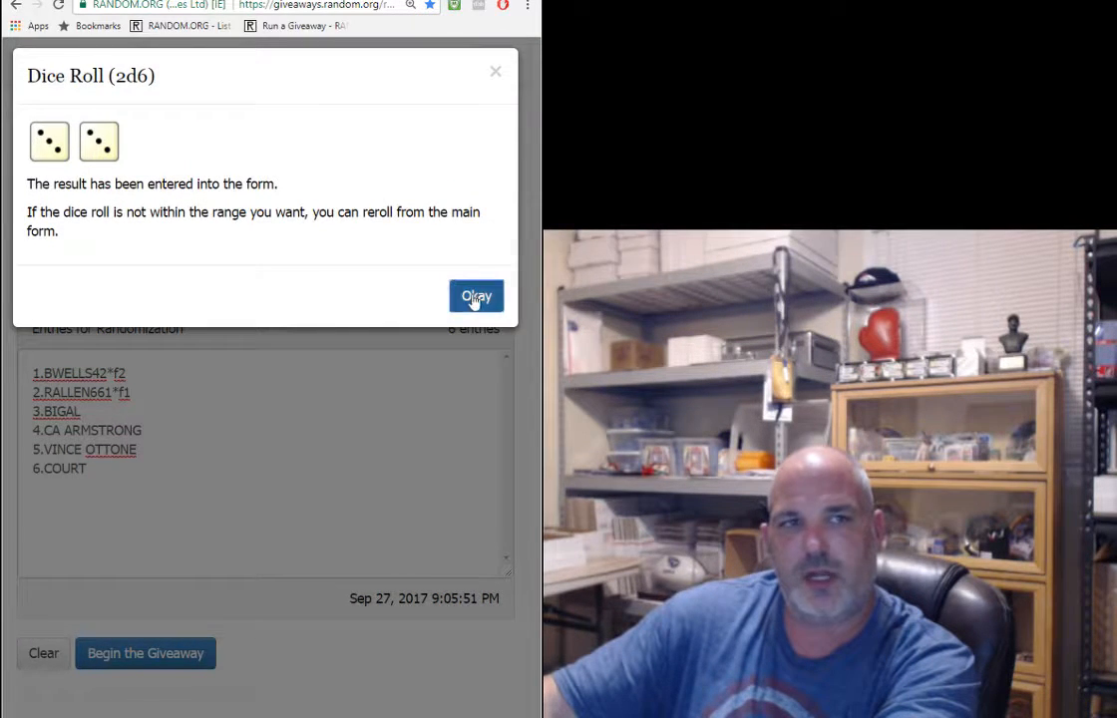
pyautogui.click(474, 295)
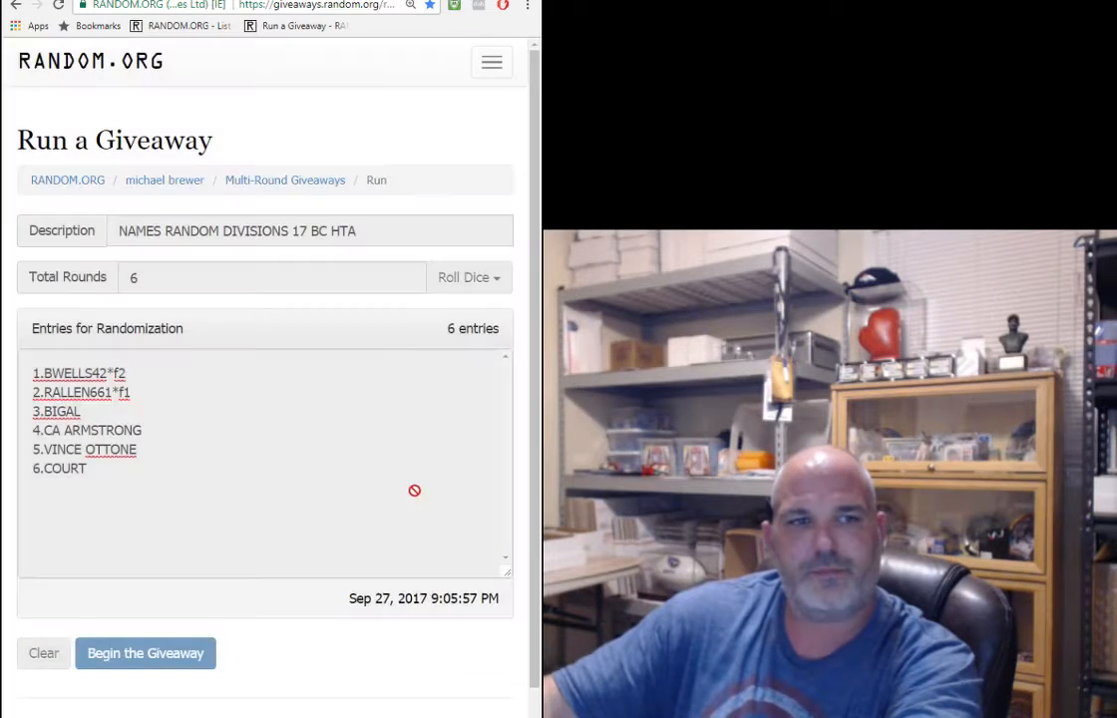
# Step: Begin the giveaway, run the rounds to completion, and copy the Round #6 name order
pyautogui.click(144, 654)
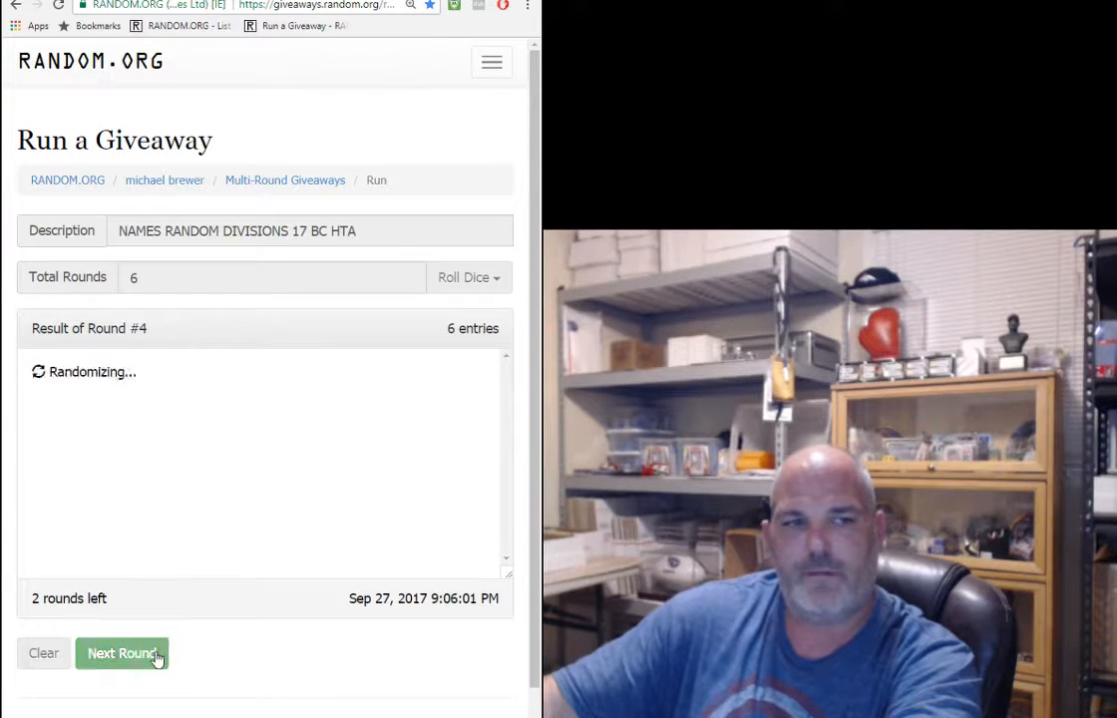
pyautogui.click(120, 654)
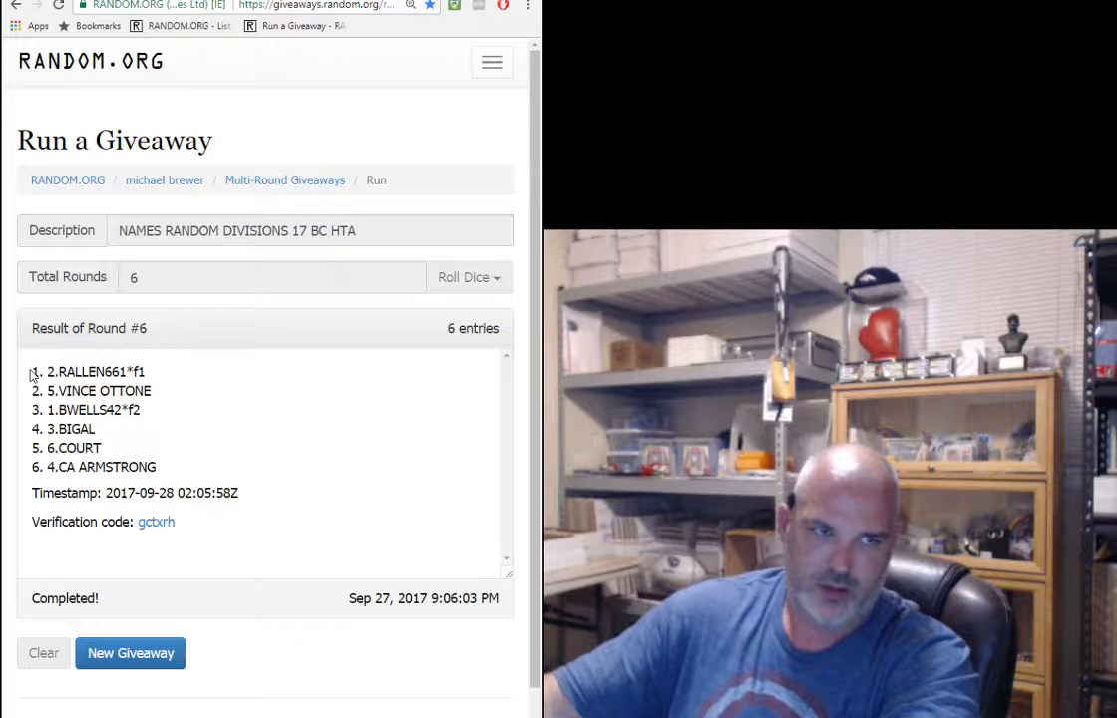
pyautogui.moveTo(32, 371); pyautogui.dragTo(155, 467)
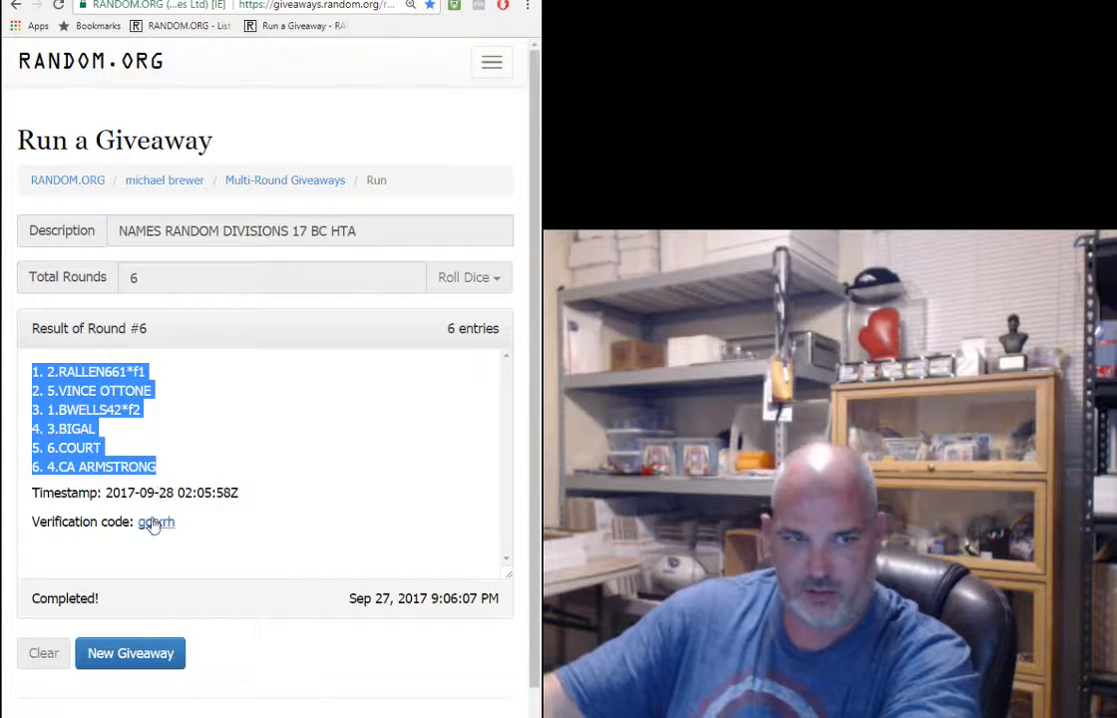
# Step: Check the names verification record, paste the names into A1, then go to the divisions giveaway
pyautogui.click(156, 523)
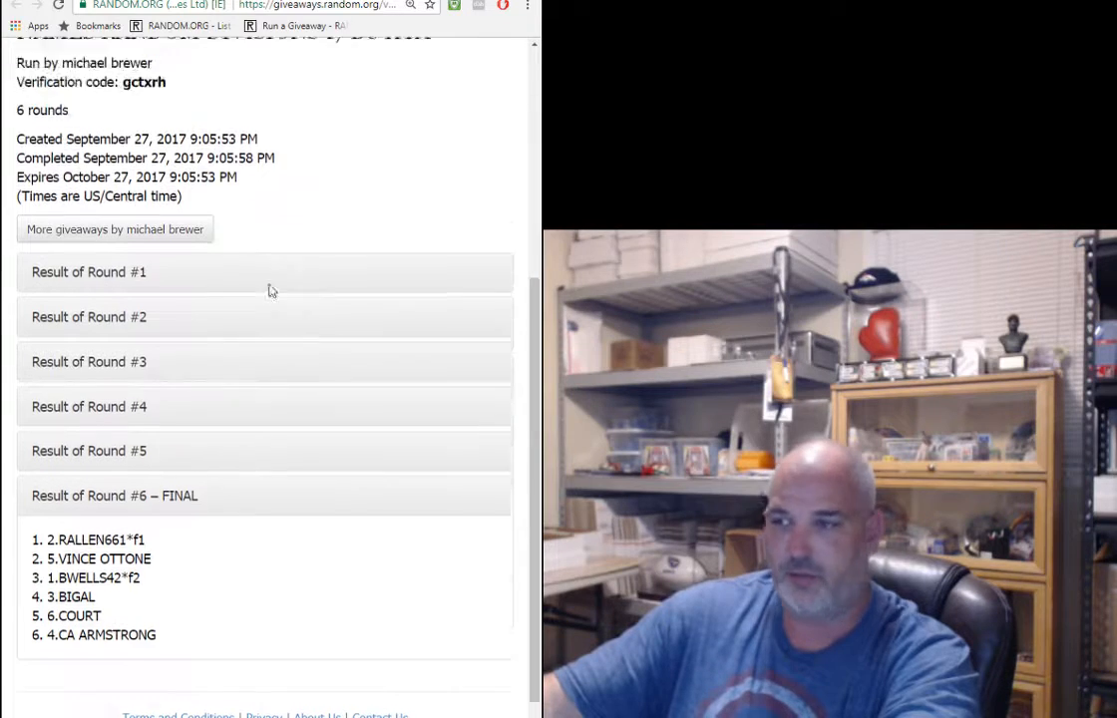
pyautogui.scroll(-3)
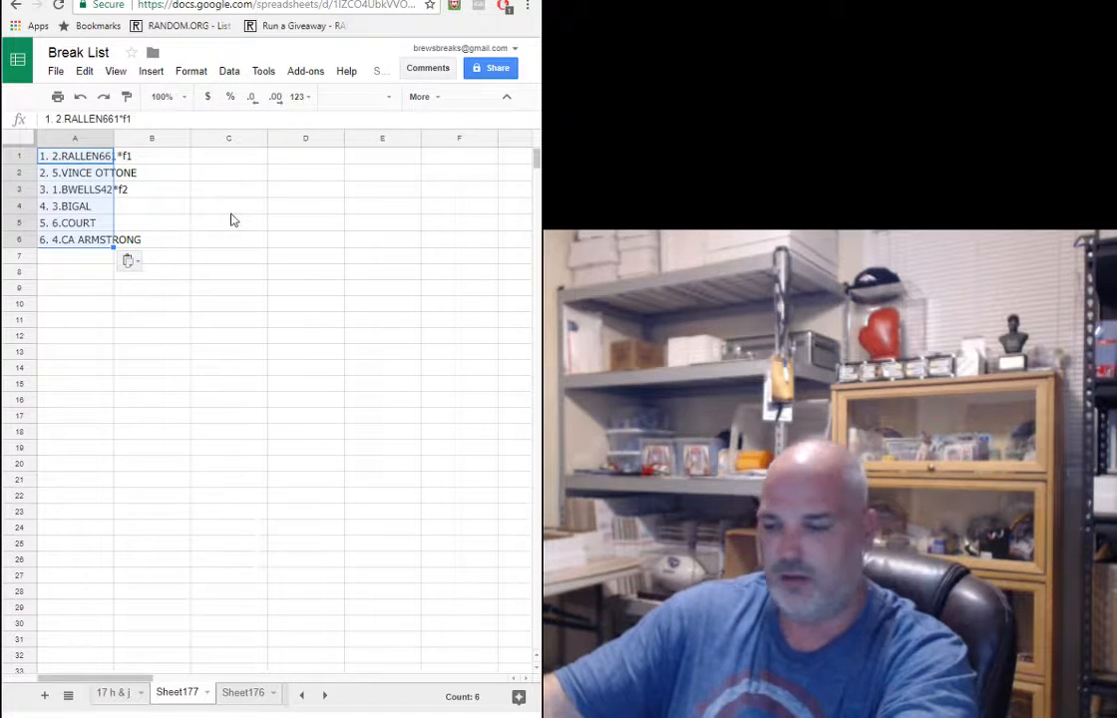
pyautogui.click(293, 23)
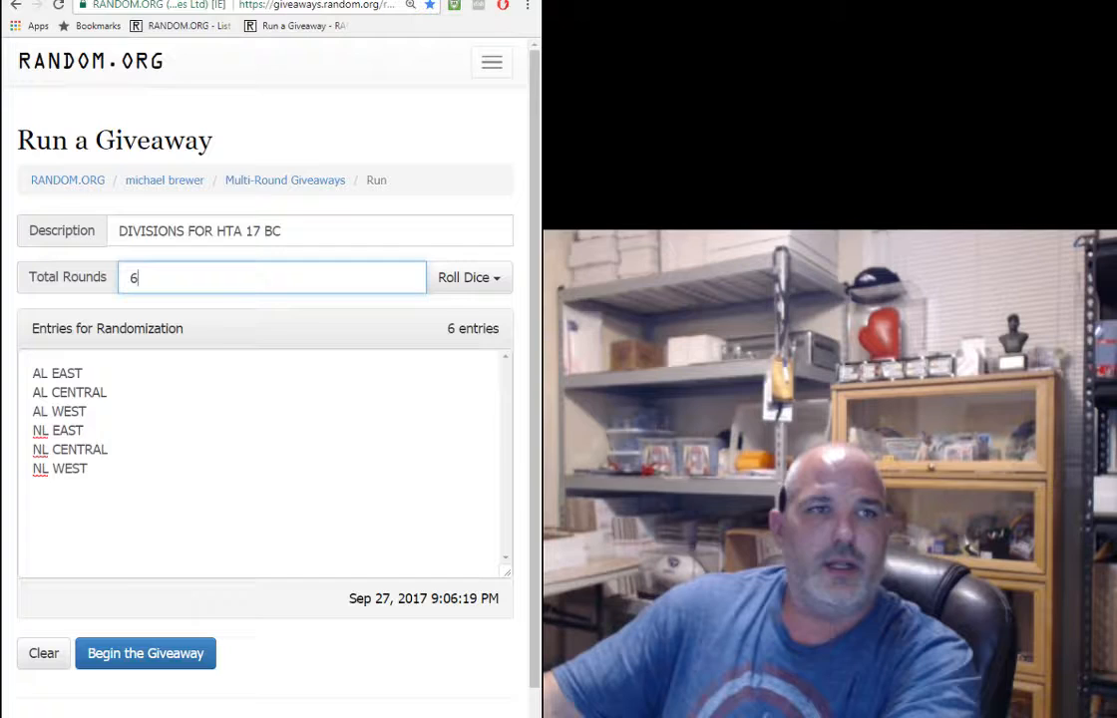
# Step: Begin the divisions giveaway, run all six rounds, and copy the Round #6 division order
pyautogui.click(144, 654)
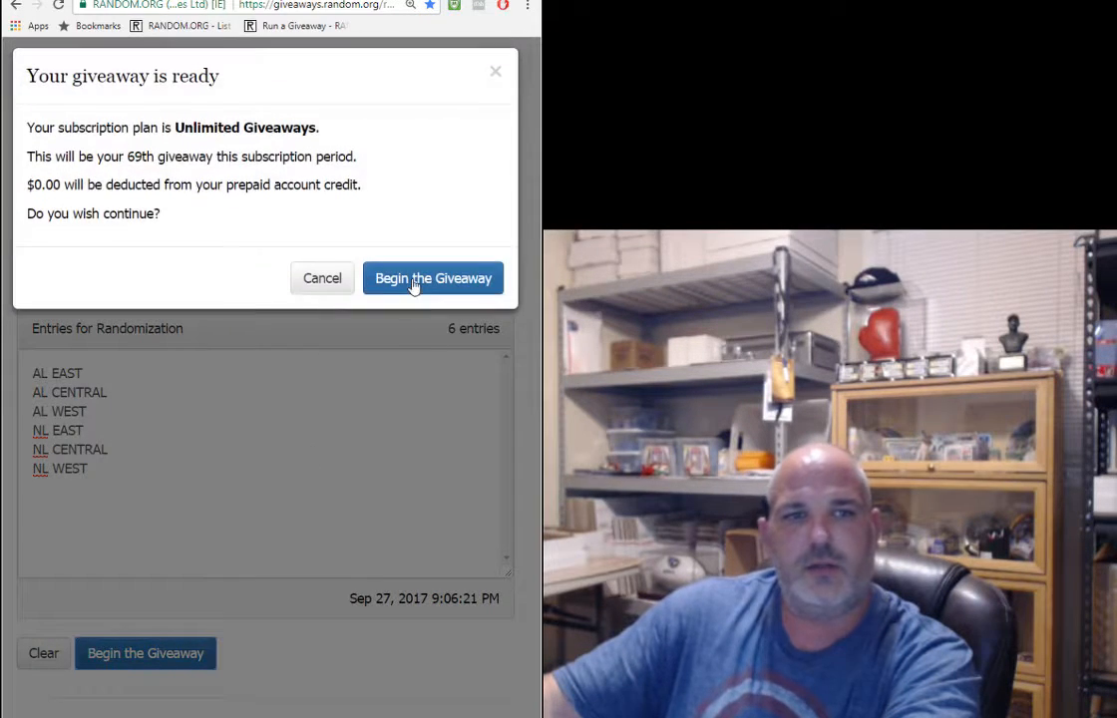
pyautogui.click(430, 279)
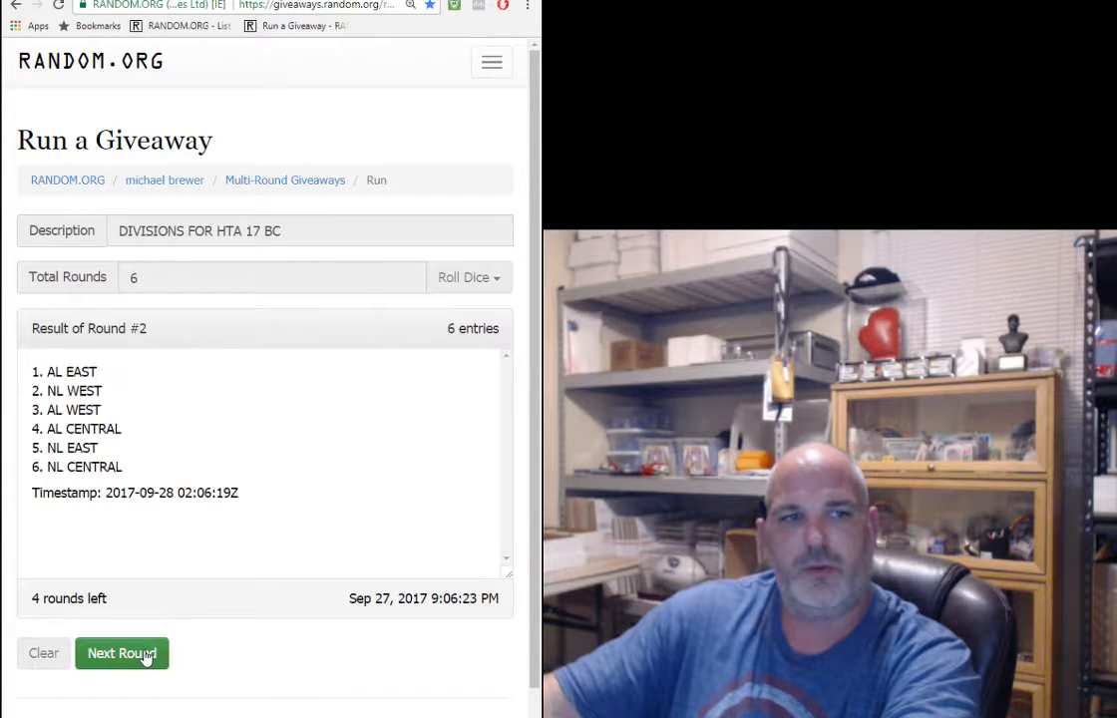
pyautogui.click(122, 654)
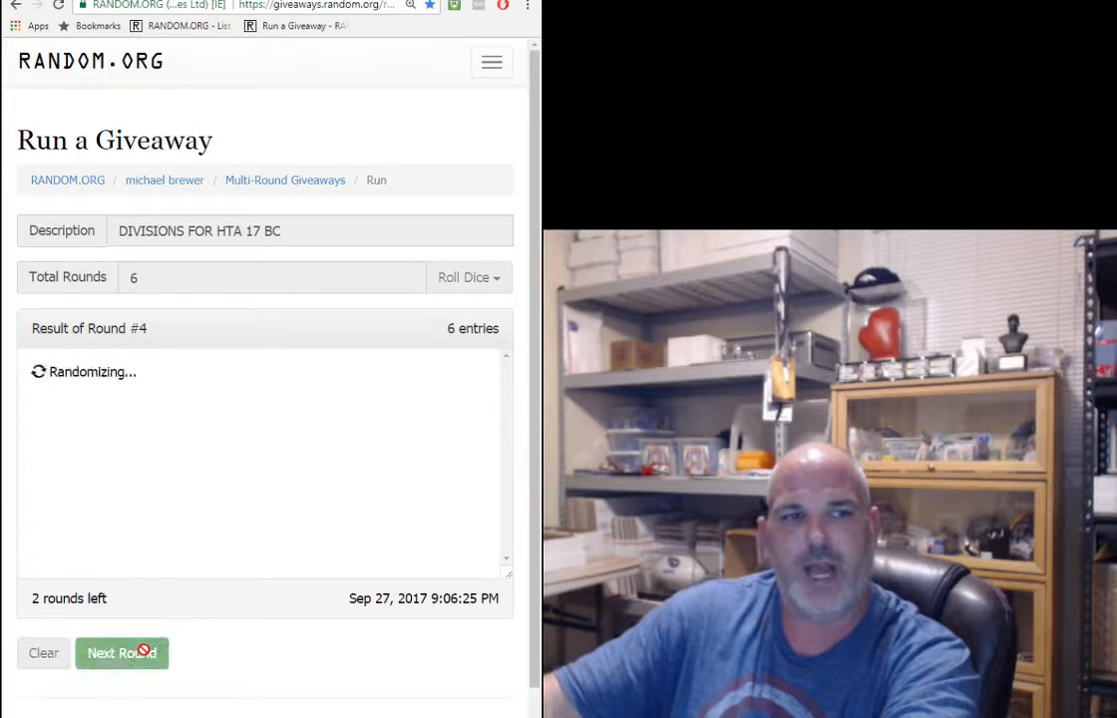
pyautogui.click(121, 654)
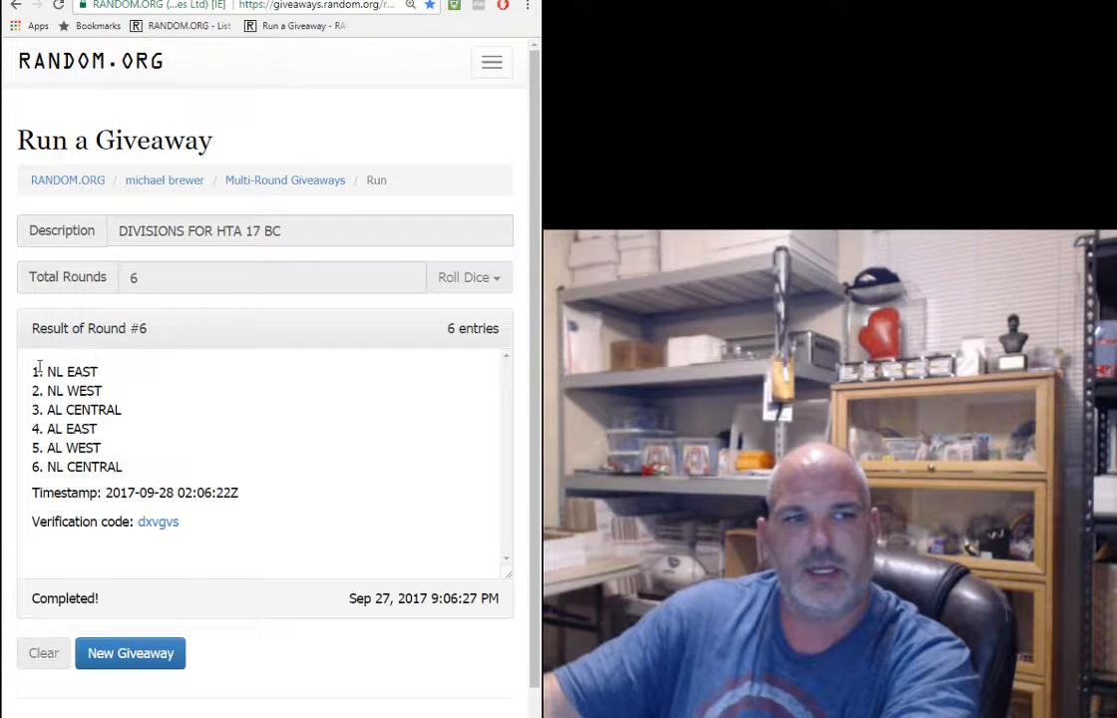
pyautogui.moveTo(36, 371); pyautogui.dragTo(130, 466)
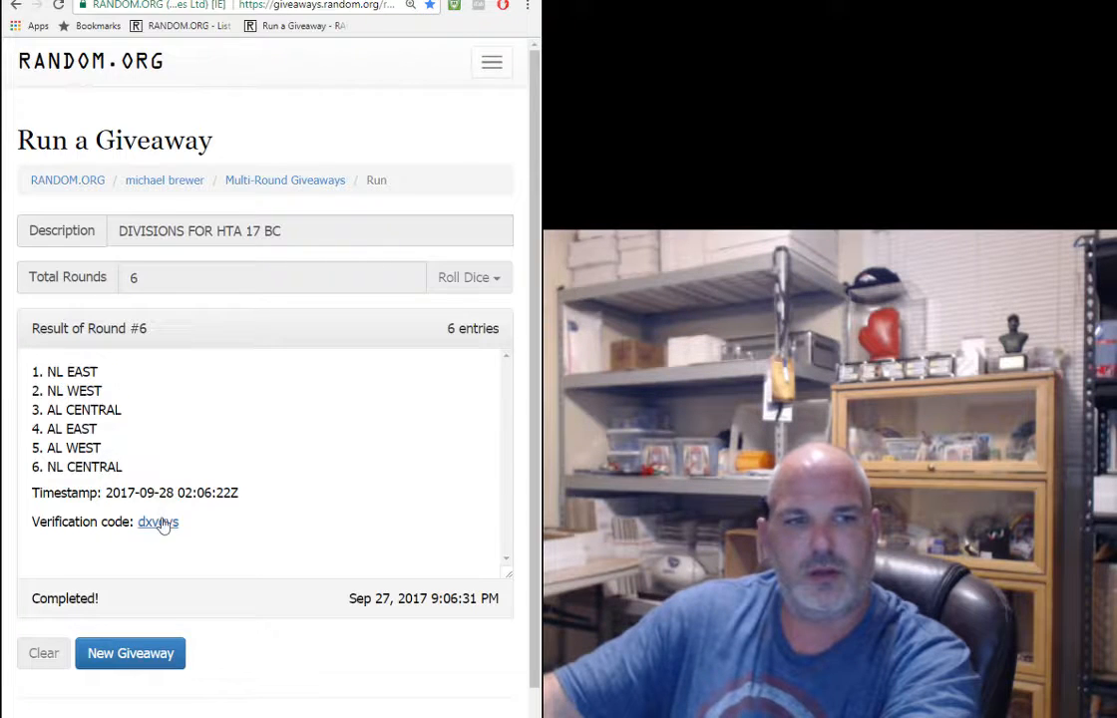
# Step: Check the divisions verification record and paste the division order into C1 beside the names
pyautogui.click(157, 522)
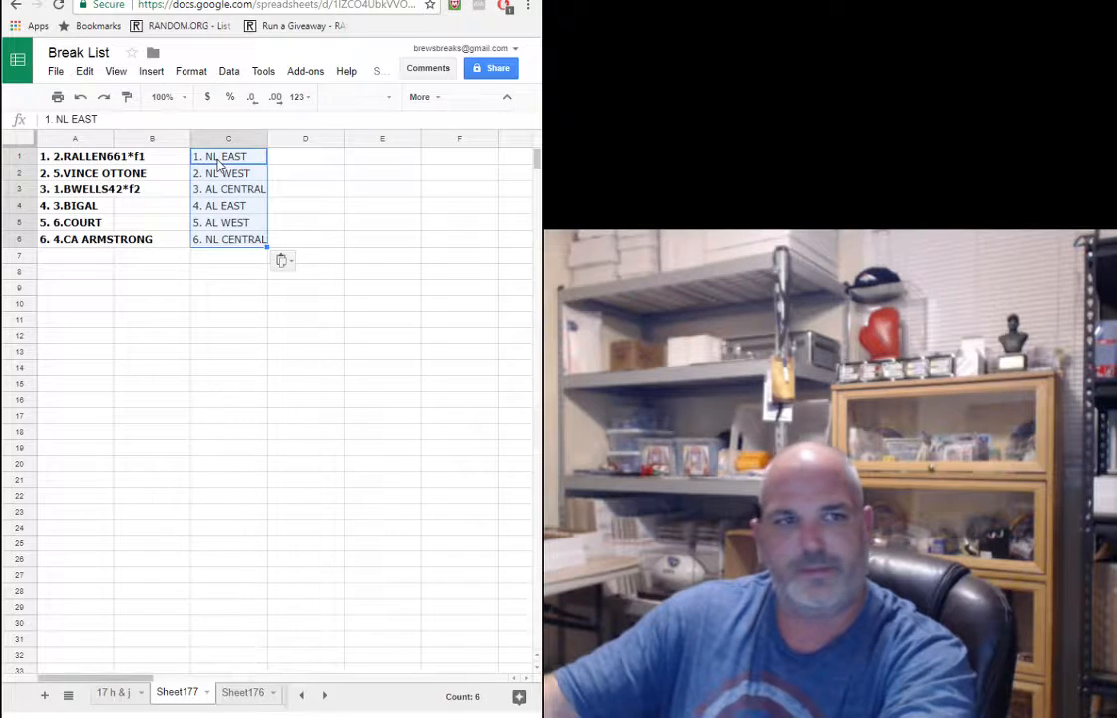
pyautogui.click(306, 287)
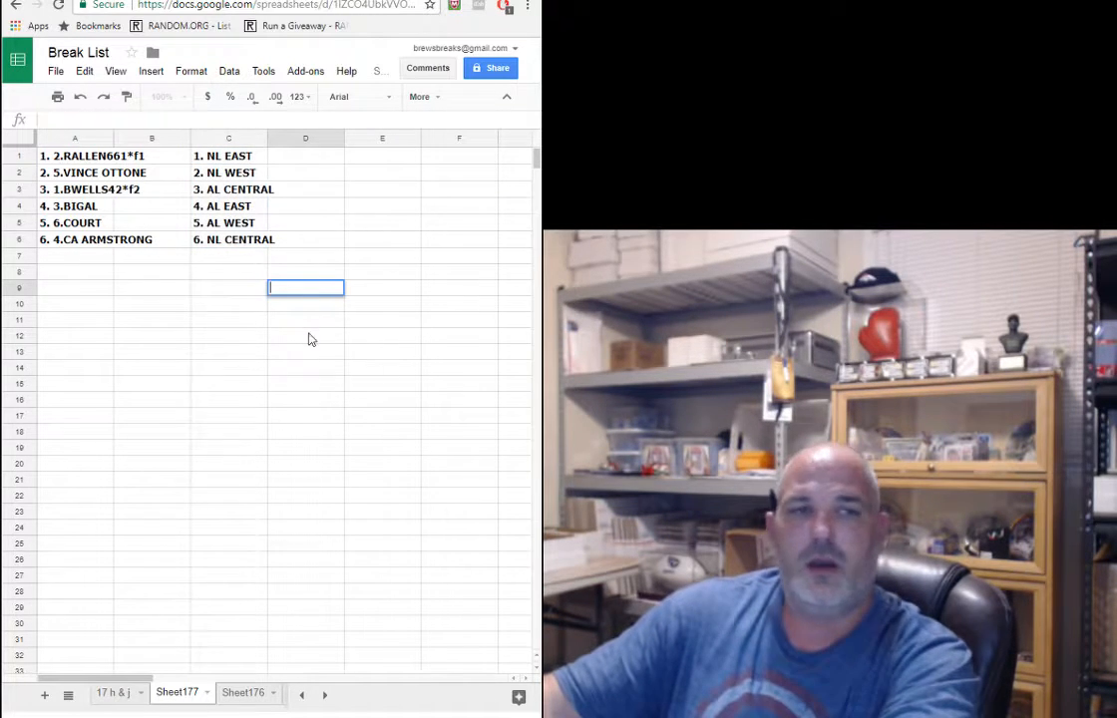